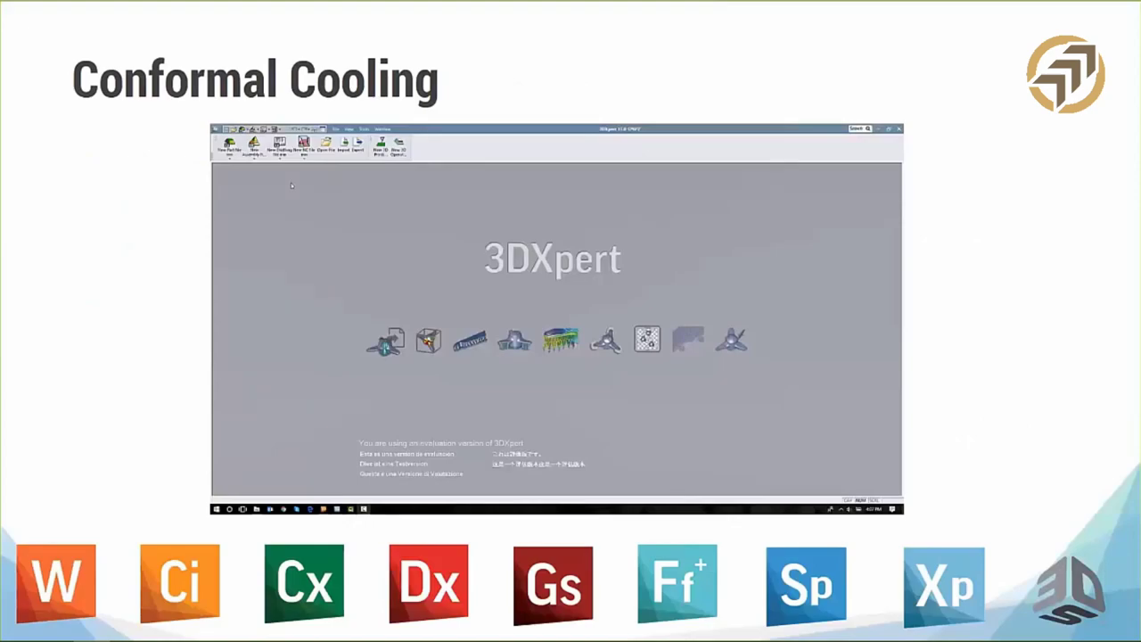
Open the 3DXpert Explorer on the Conformal Cooling project folder.
left_click(328, 143)
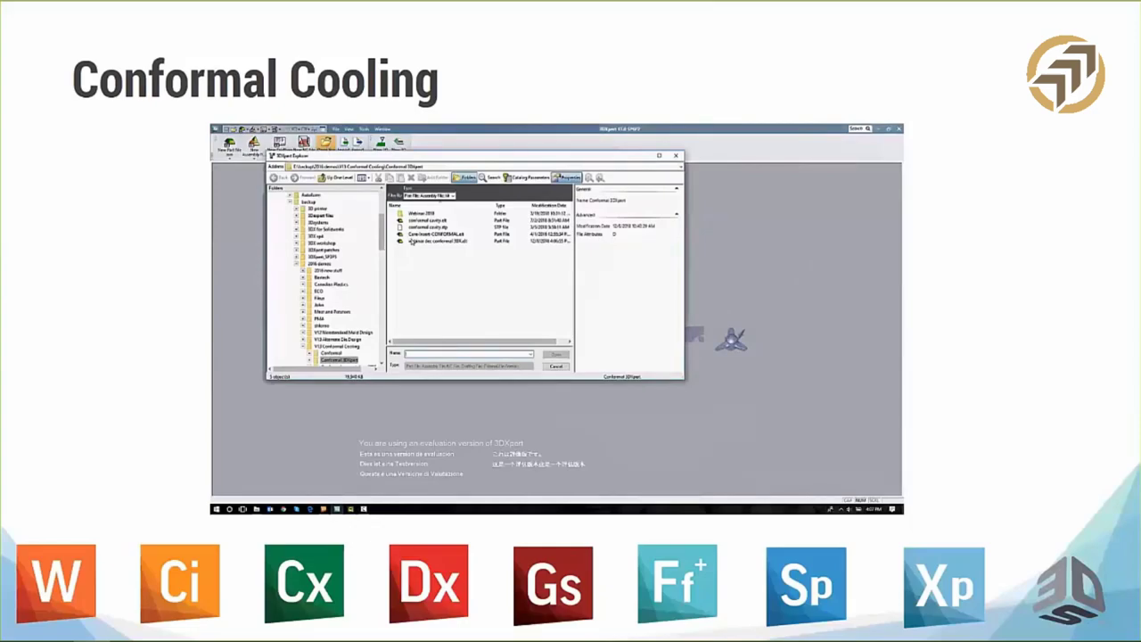
Open the mold insert part holding the blue molded part in a transparent insert.
left_click(437, 240)
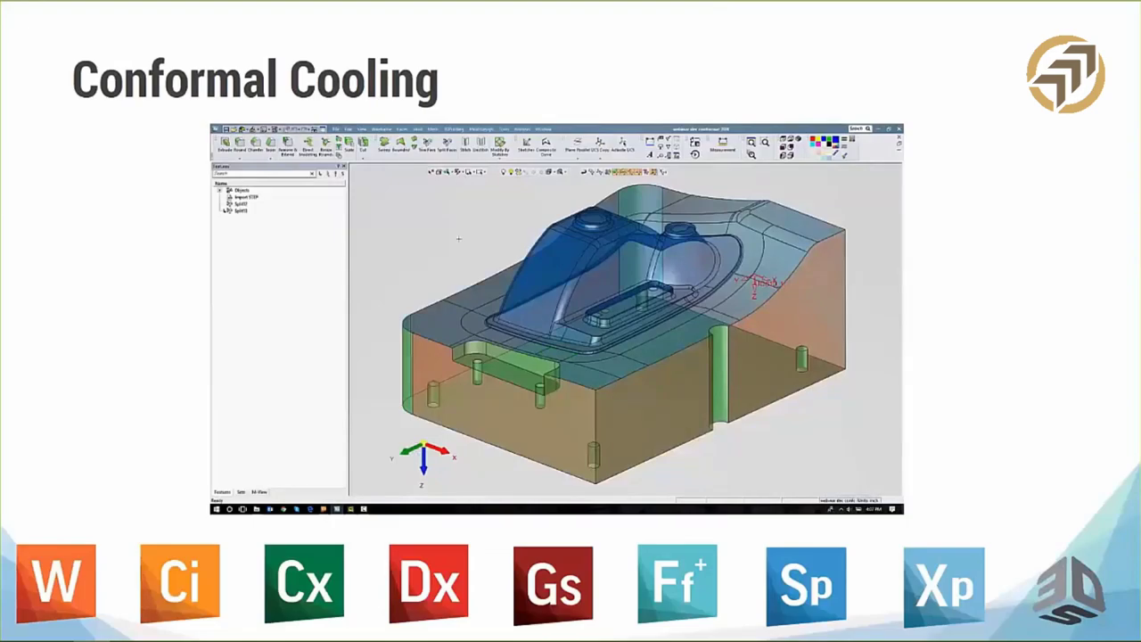
Bring up the mold design functions to trace the part's base outline curve.
left_click(481, 129)
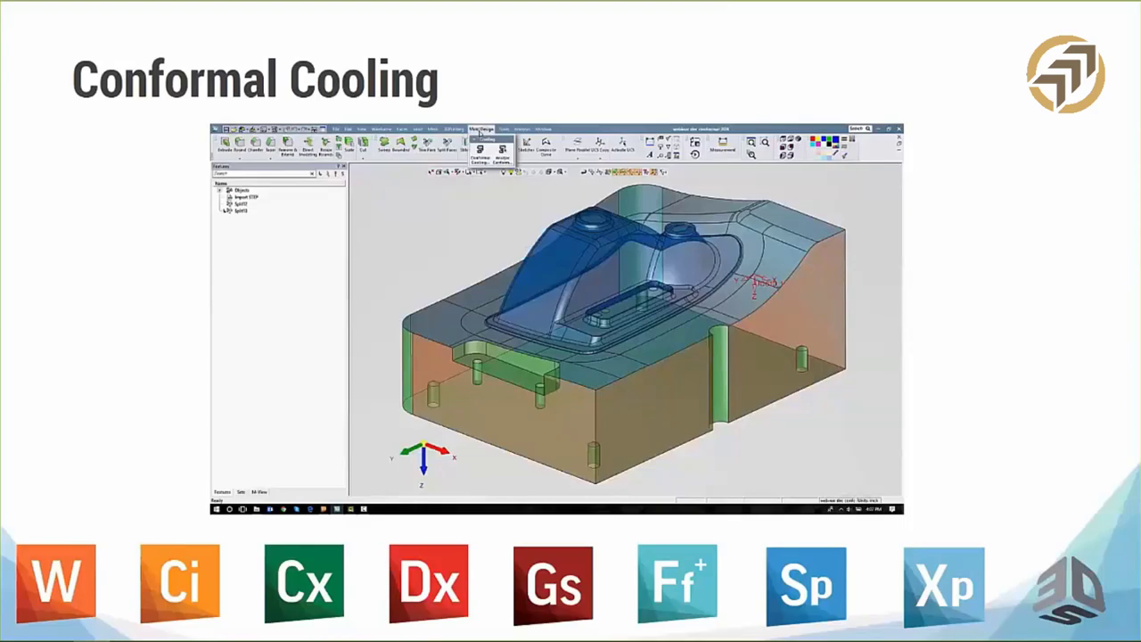
mouse_move(472, 203)
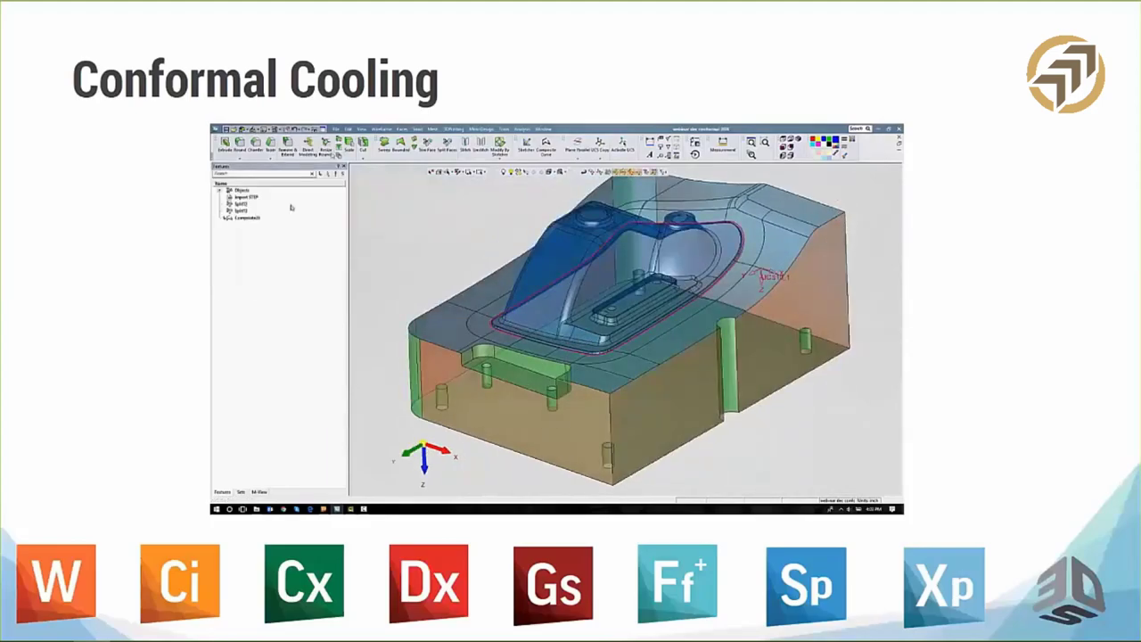
Rework the traced outline with Move Lines and add two straight descending lines.
left_click(348, 129)
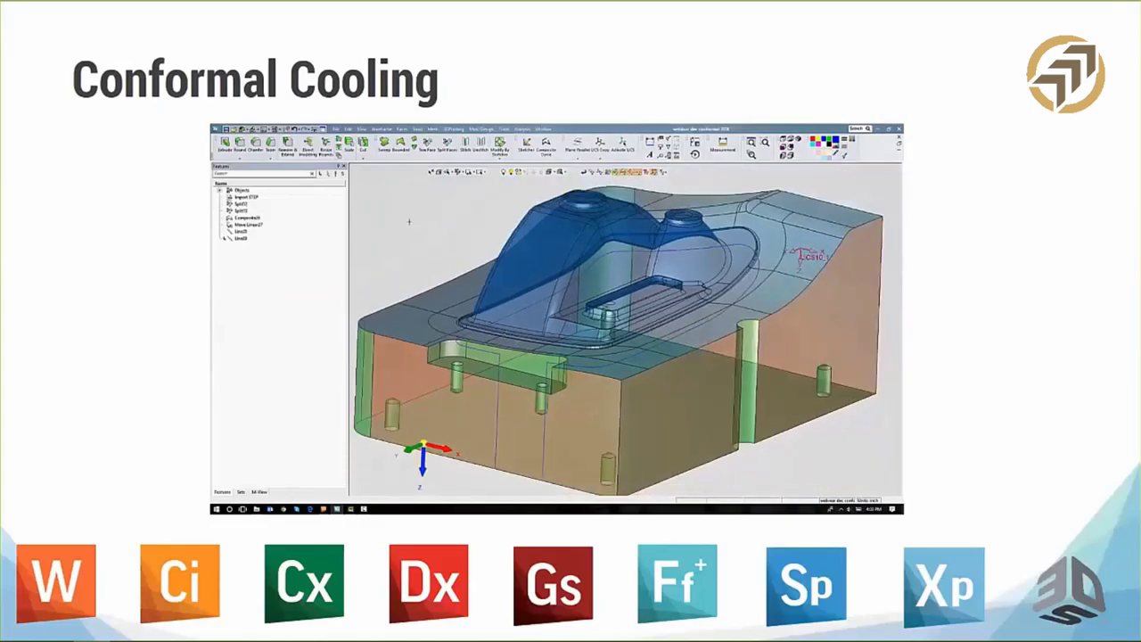
Fillet the straight lines into the outline using the Trim Extend corner option.
left_click(381, 129)
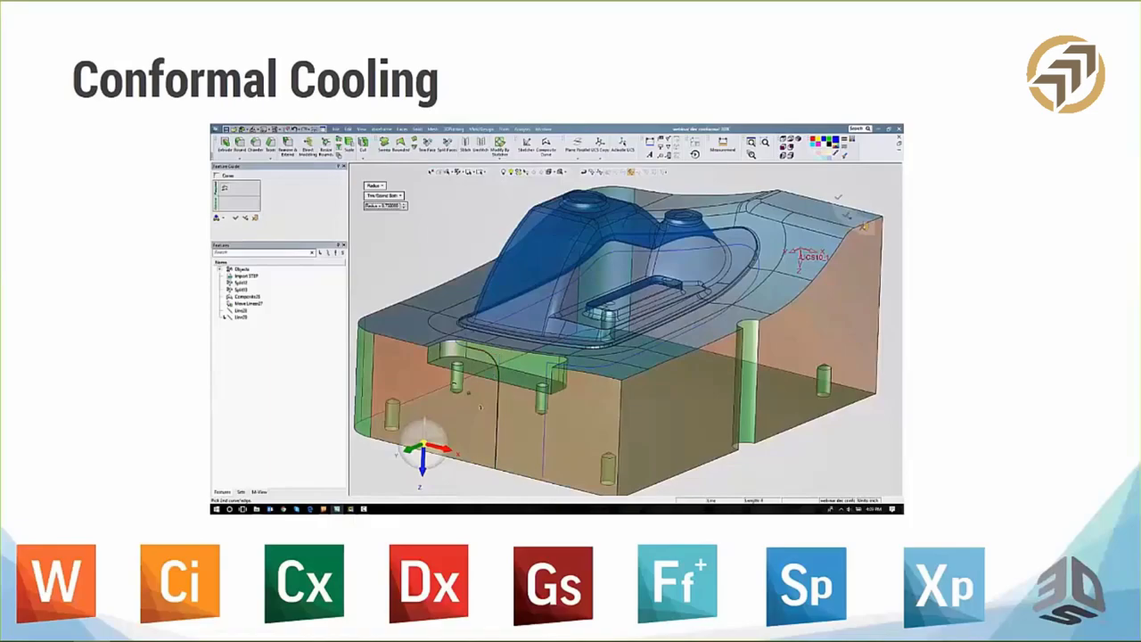
left_click(381, 195)
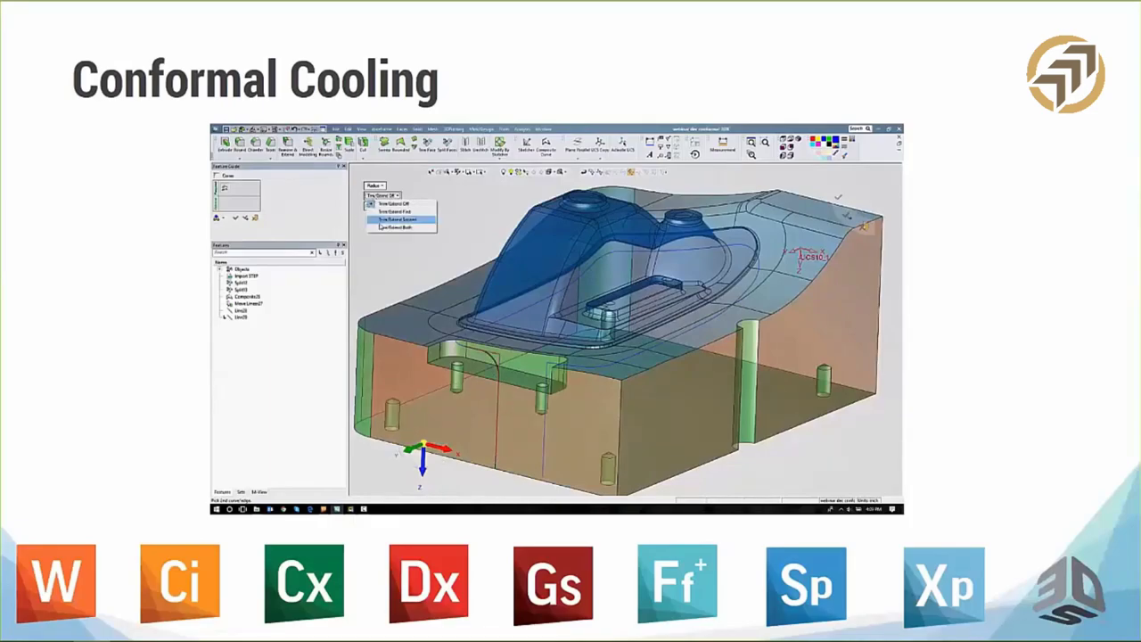
left_click(399, 219)
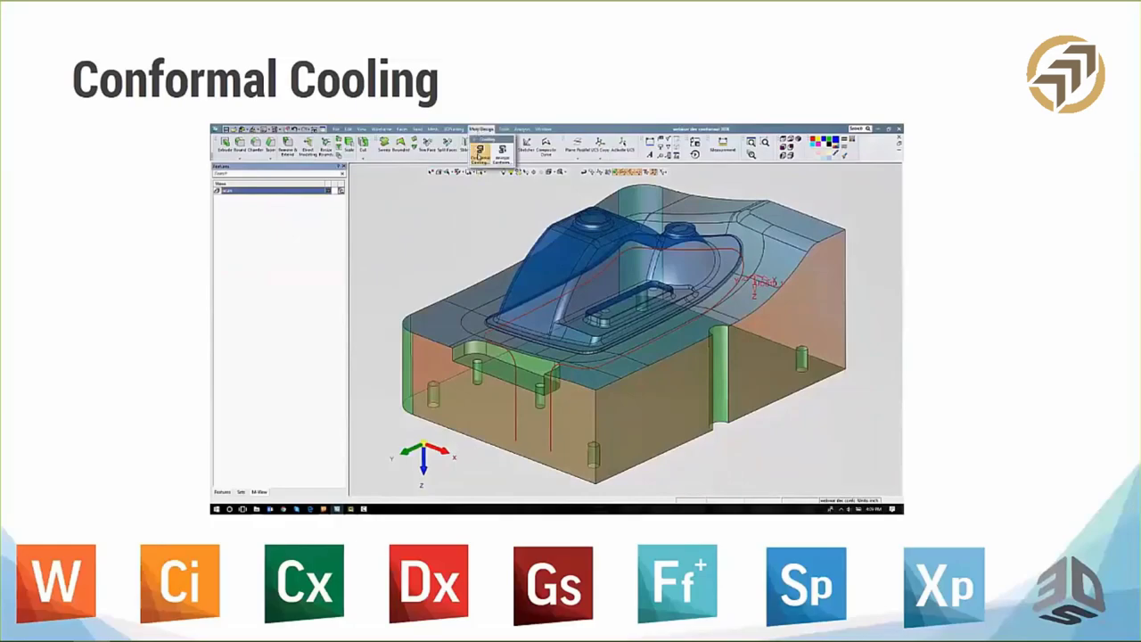
Start a conformal cooling line with a Circle cross-section and edit its size.
left_click(481, 147)
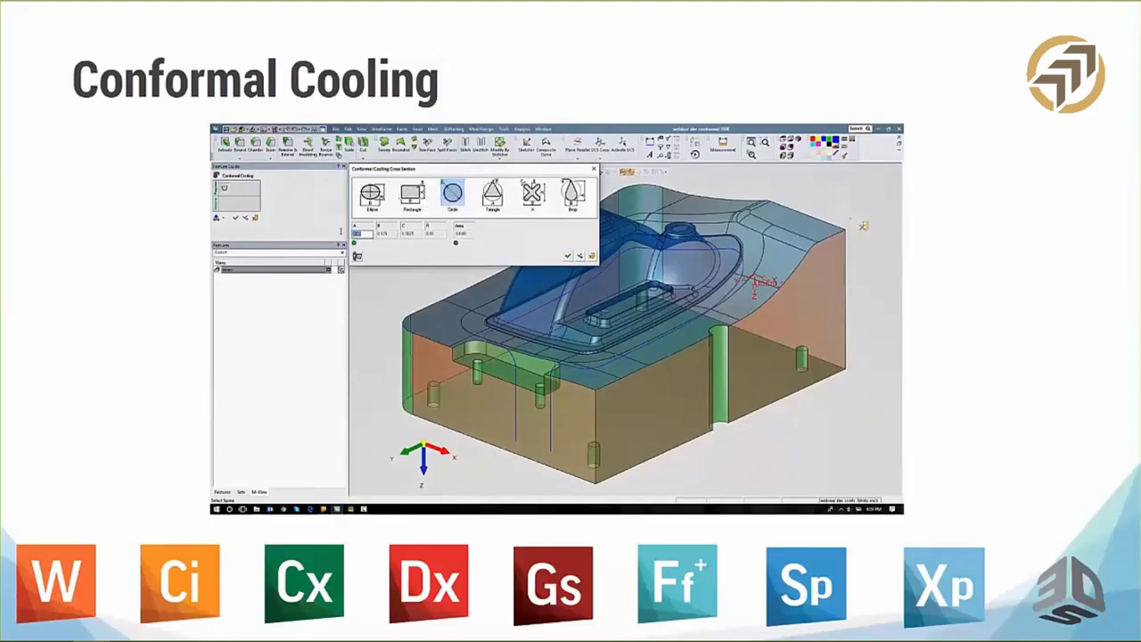
left_click(567, 256)
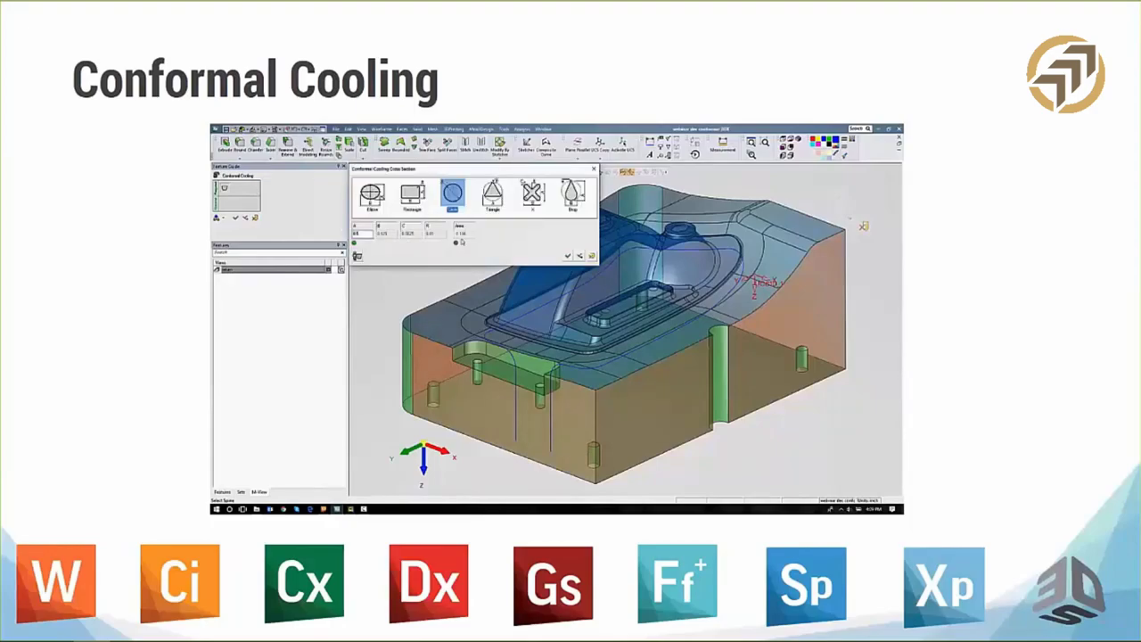
left_click(452, 194)
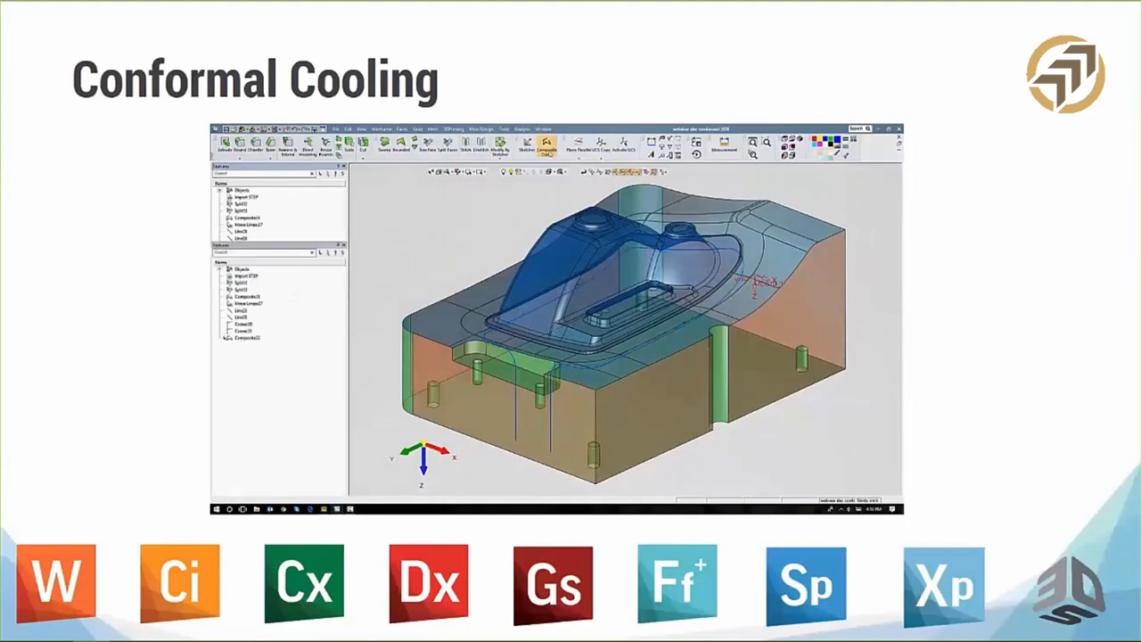
Run Conformal Cooling on the path and confirm the Circle cross-section to build the tube.
left_click(544, 145)
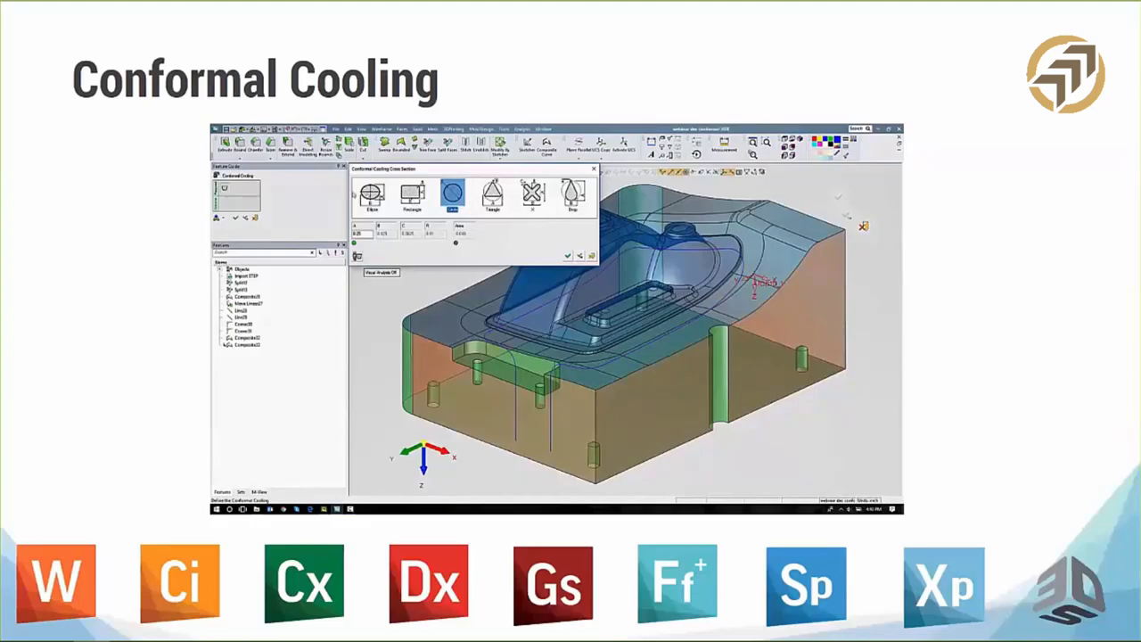
left_click(372, 193)
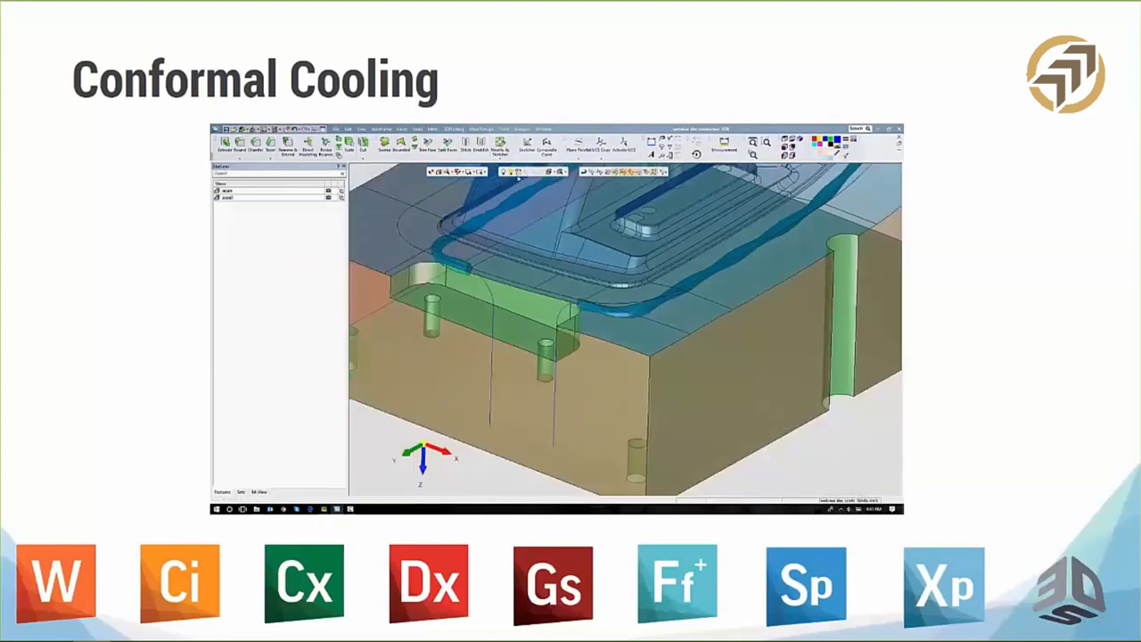
Edit the cooling line's circular cross-section size, accept it, and show the entity sets.
left_click(482, 129)
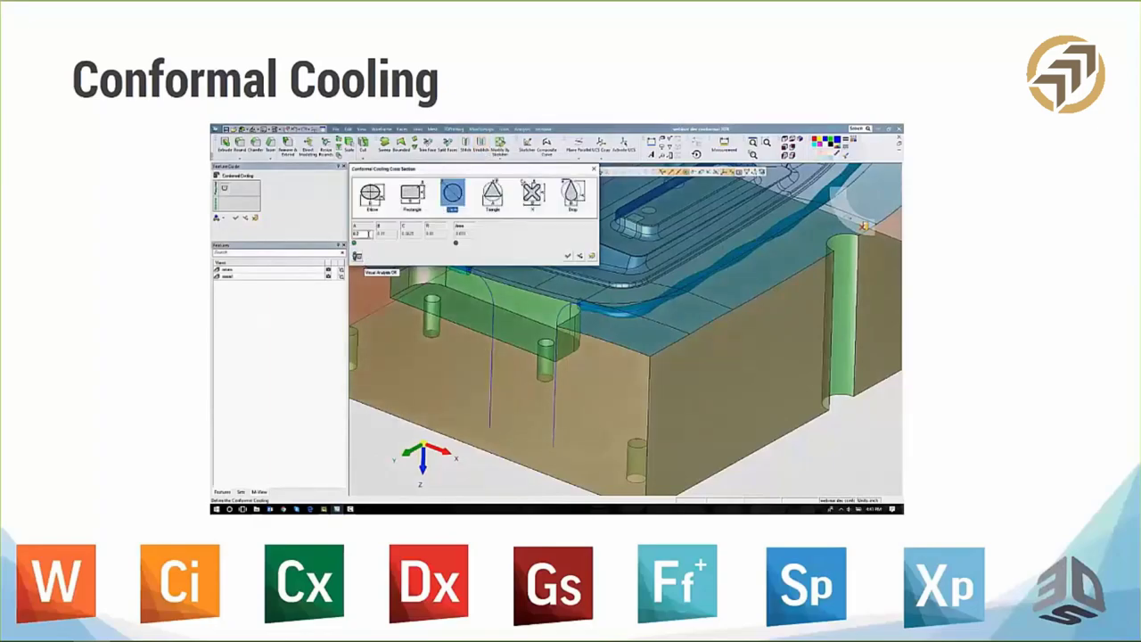
left_click(452, 194)
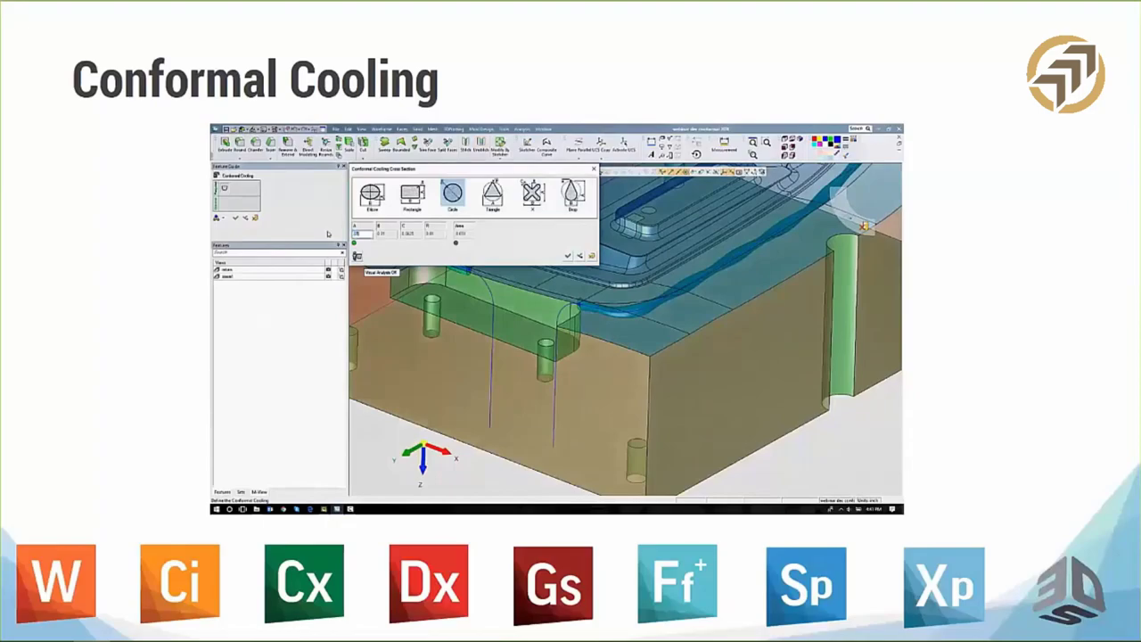
mouse_move(393, 246)
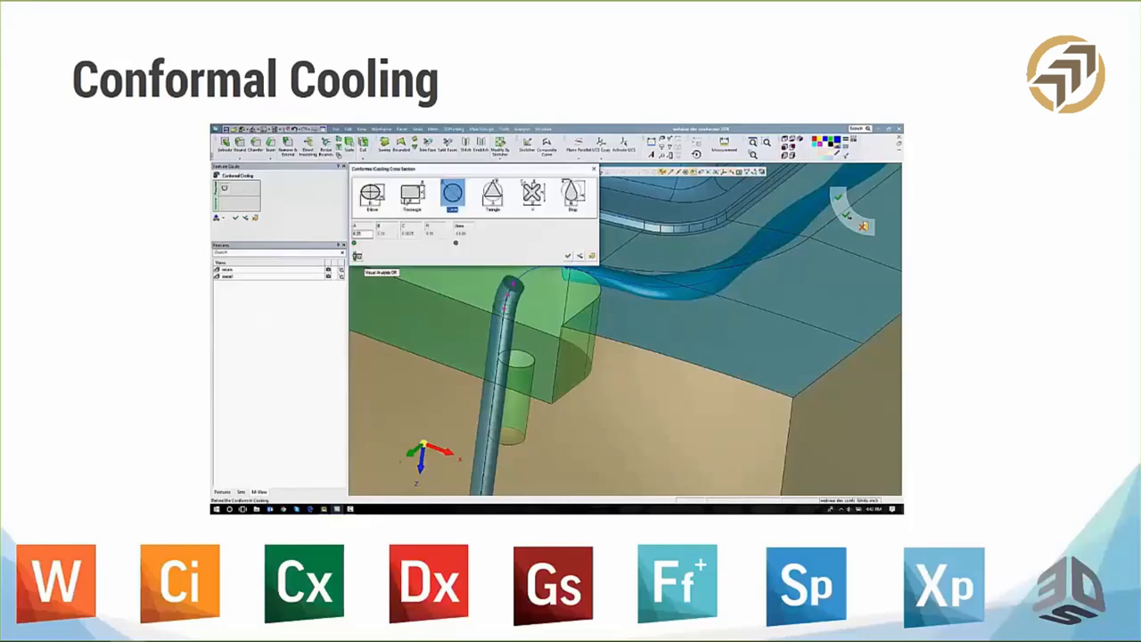
left_click(371, 195)
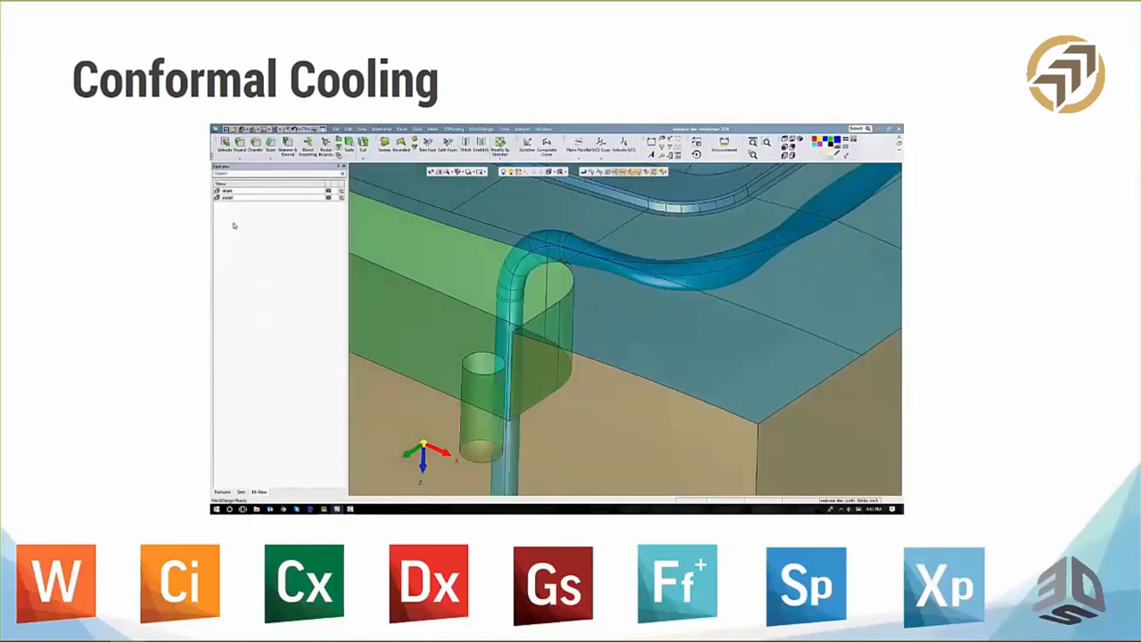
left_click(417, 128)
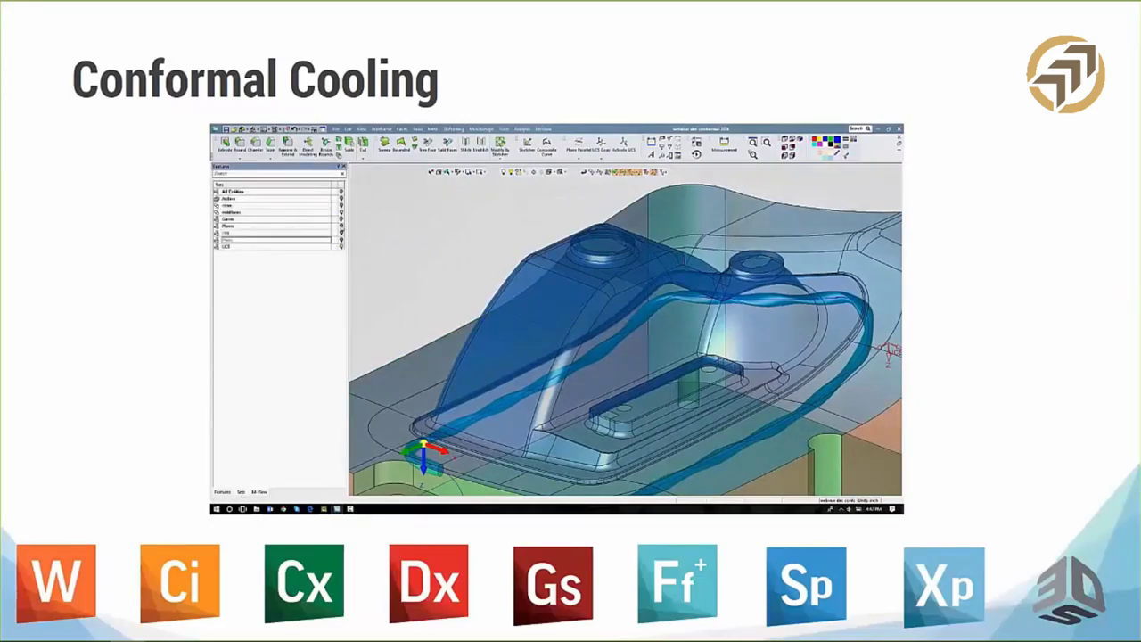
Apply the main view of the whole insert, then return to the Sets list.
left_click(272, 229)
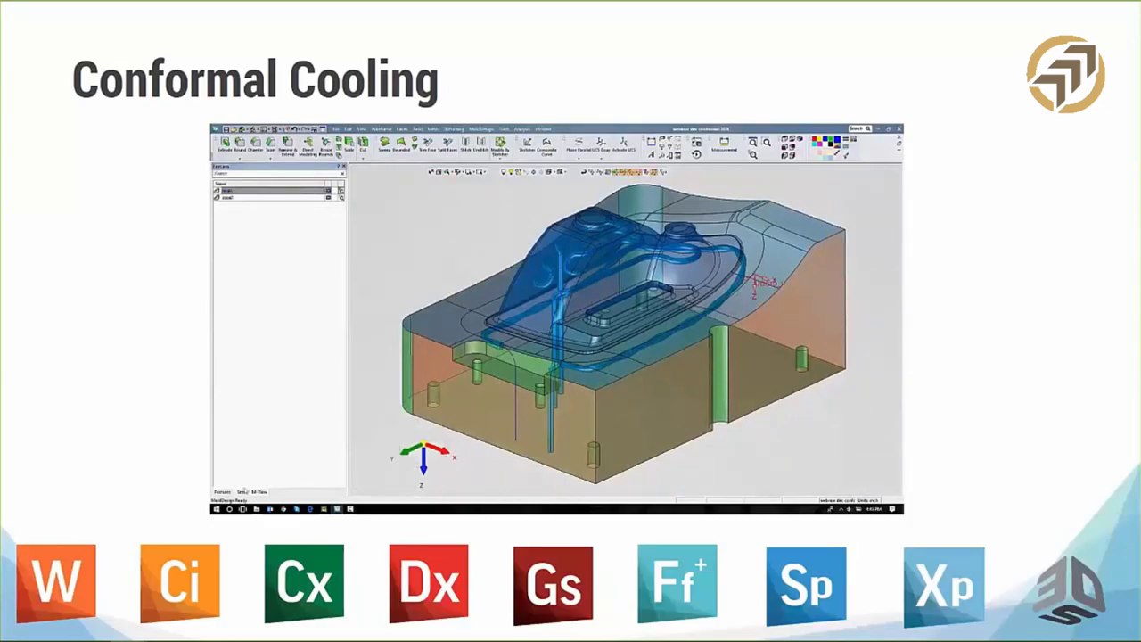
left_click(279, 191)
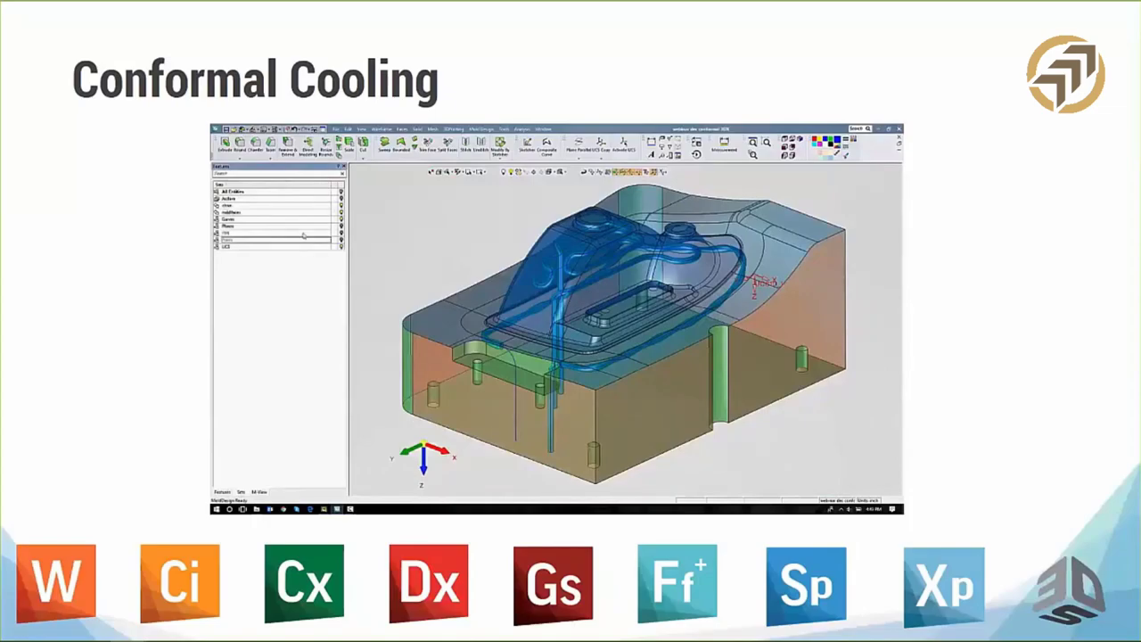
Hide the mold block, leaving the part and cooling tube visible, and relaunch Conformal Cooling.
left_click(268, 212)
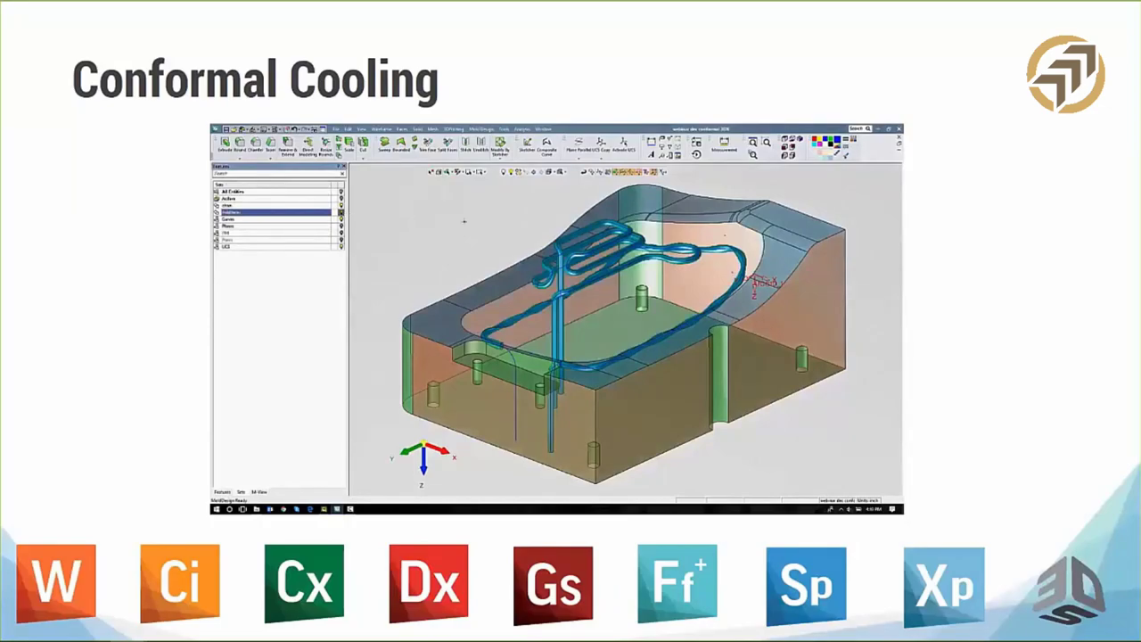
left_click(276, 212)
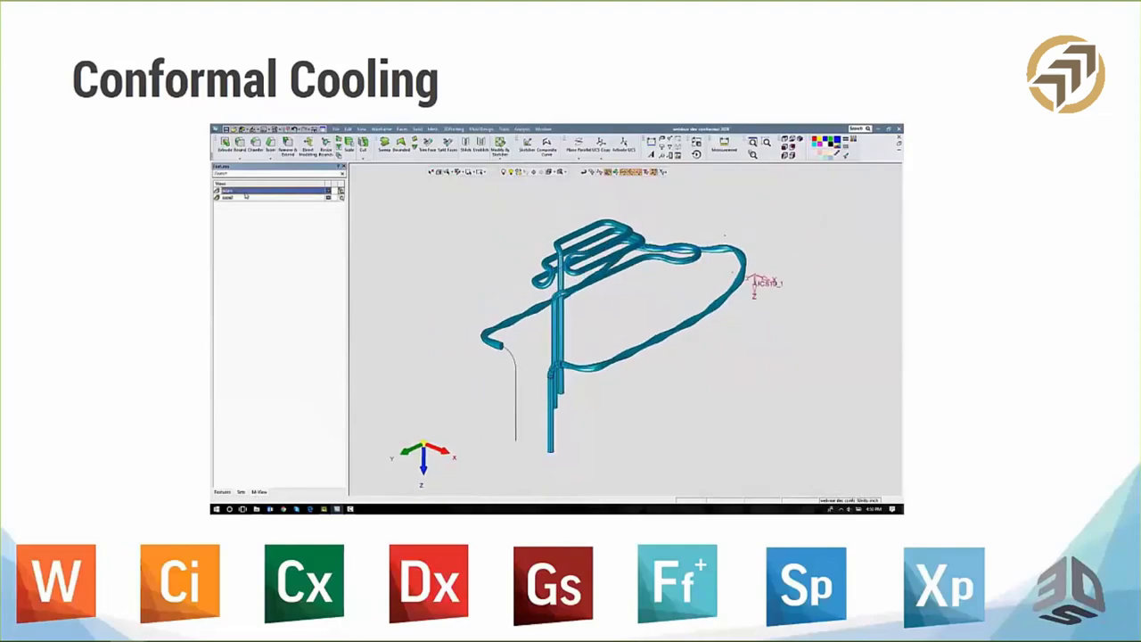
left_click(222, 190)
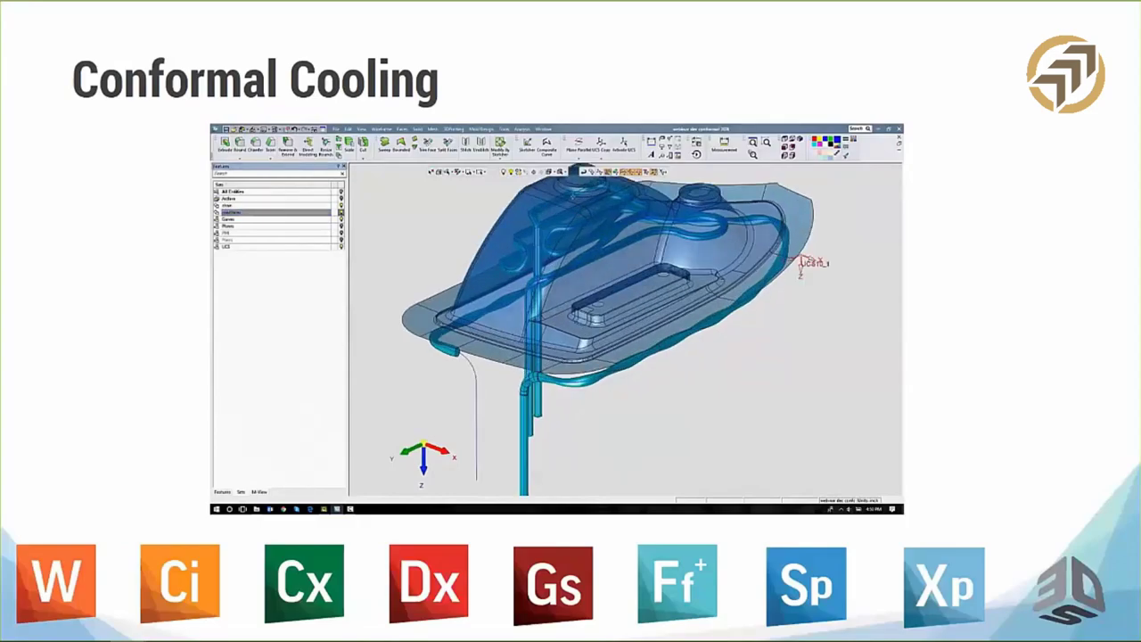
left_click(481, 129)
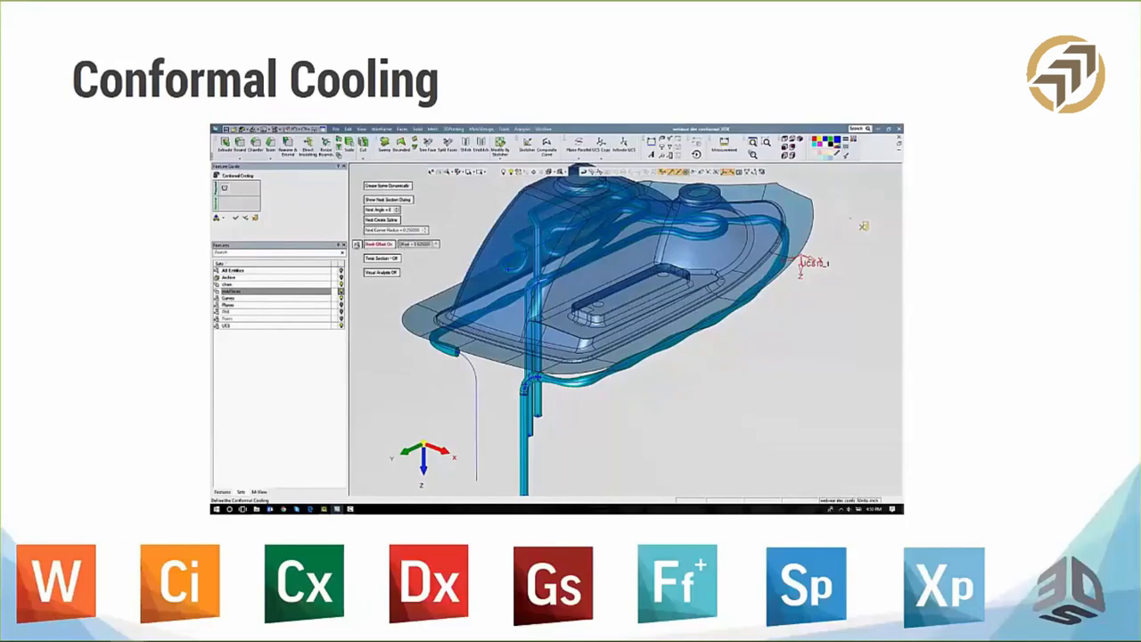
Pick the face and spline points for the new circular cooling line along the pocketed face.
left_click(615, 249)
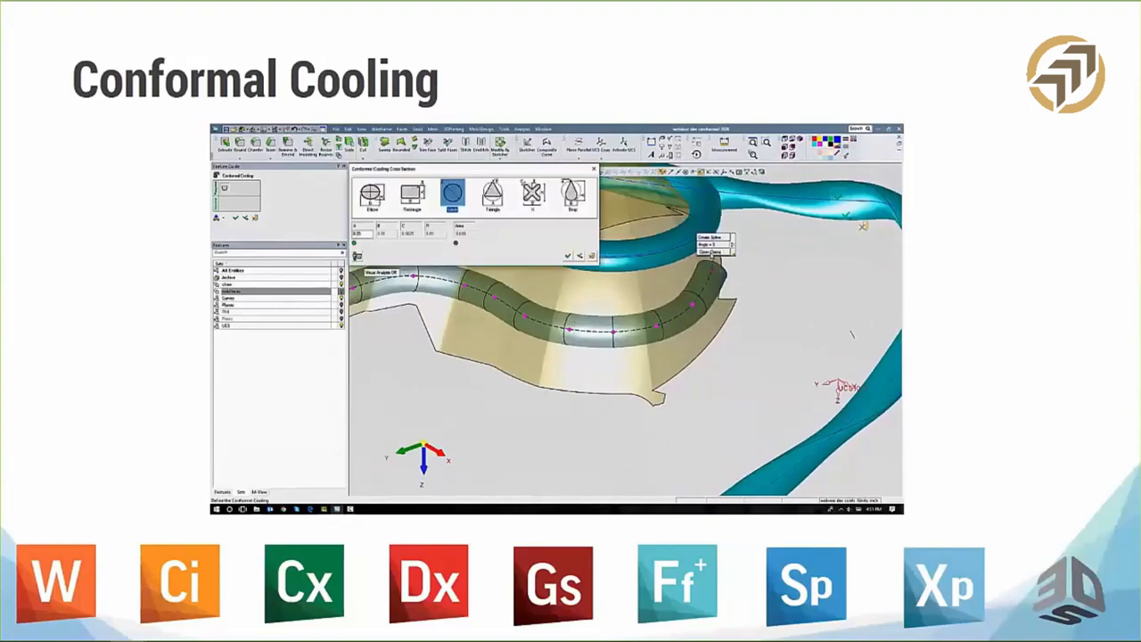
Accept the circular cross-section for the new cooling line.
left_click(371, 193)
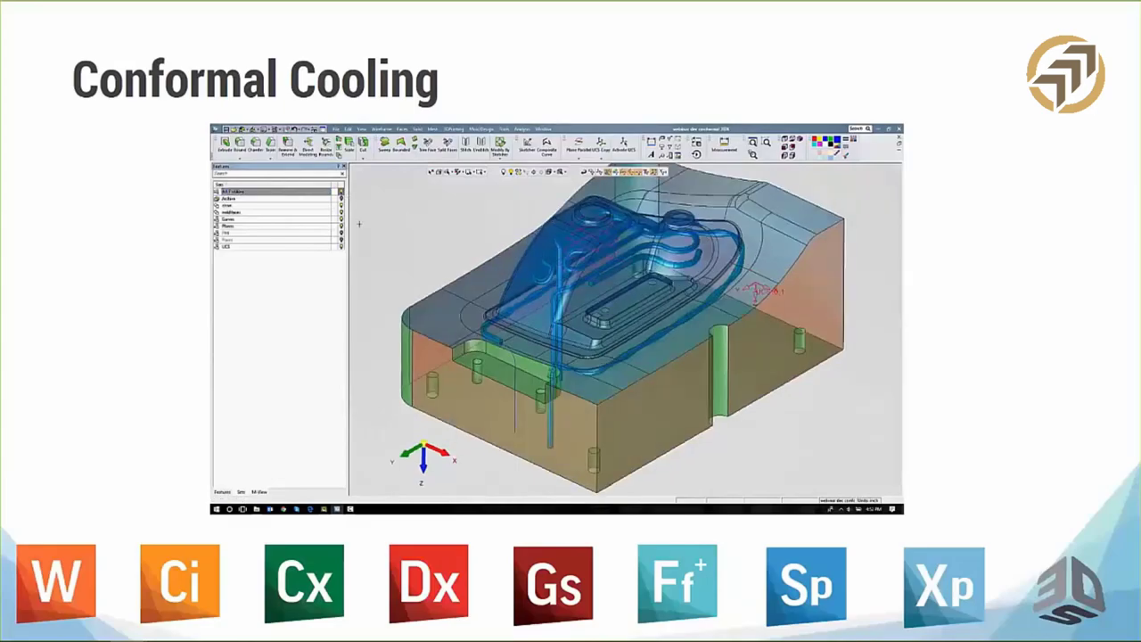
Open Edit the Conformal Cooling Design on the last ConformalCooling feature in the Features tree.
left_click(276, 227)
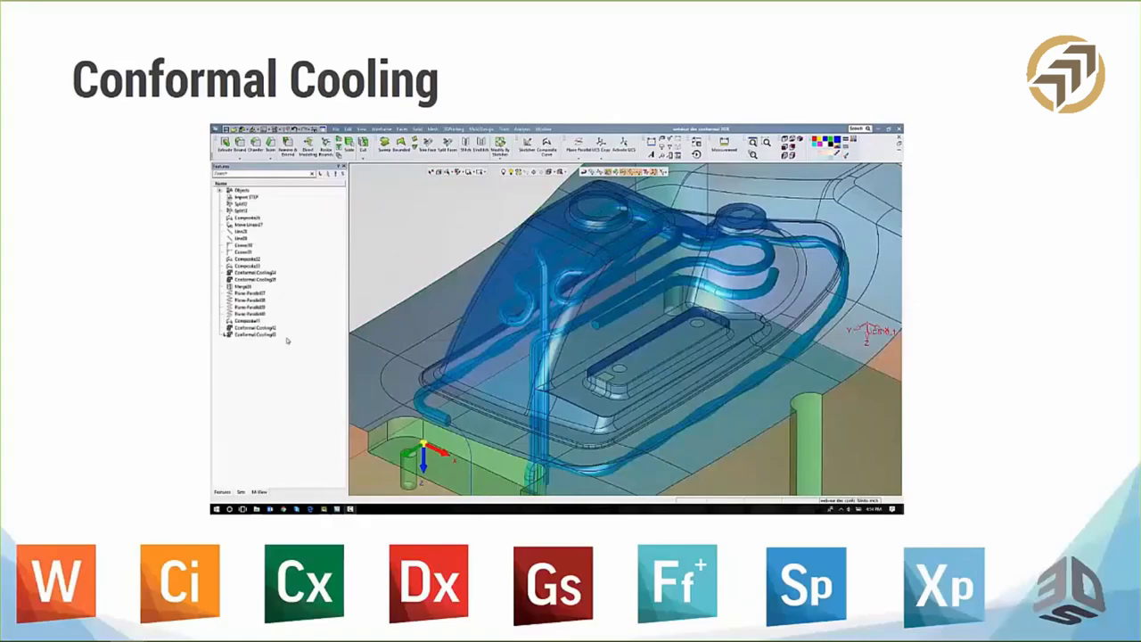
right_click(256, 330)
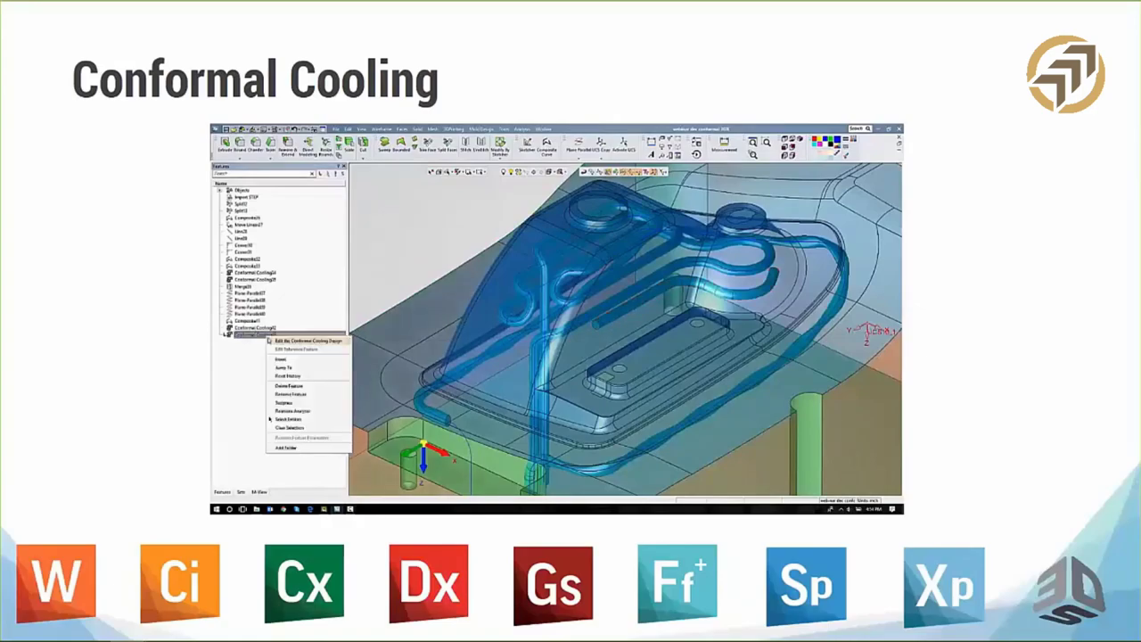
left_click(308, 343)
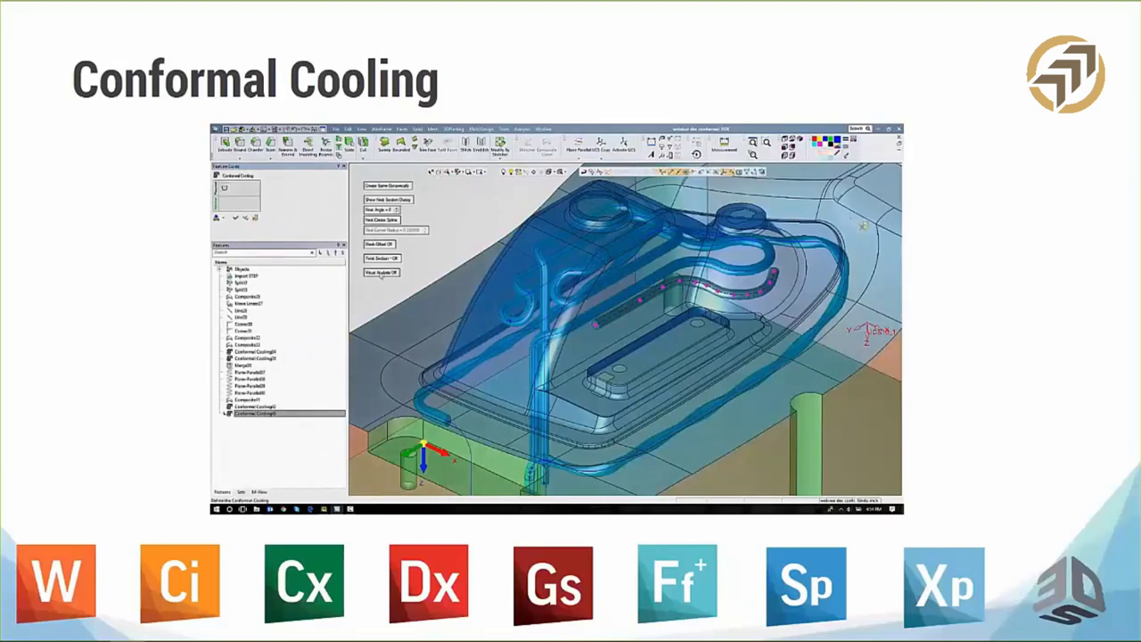
Confirm the Feature Guide changes and return to the entity sets list.
left_click(380, 272)
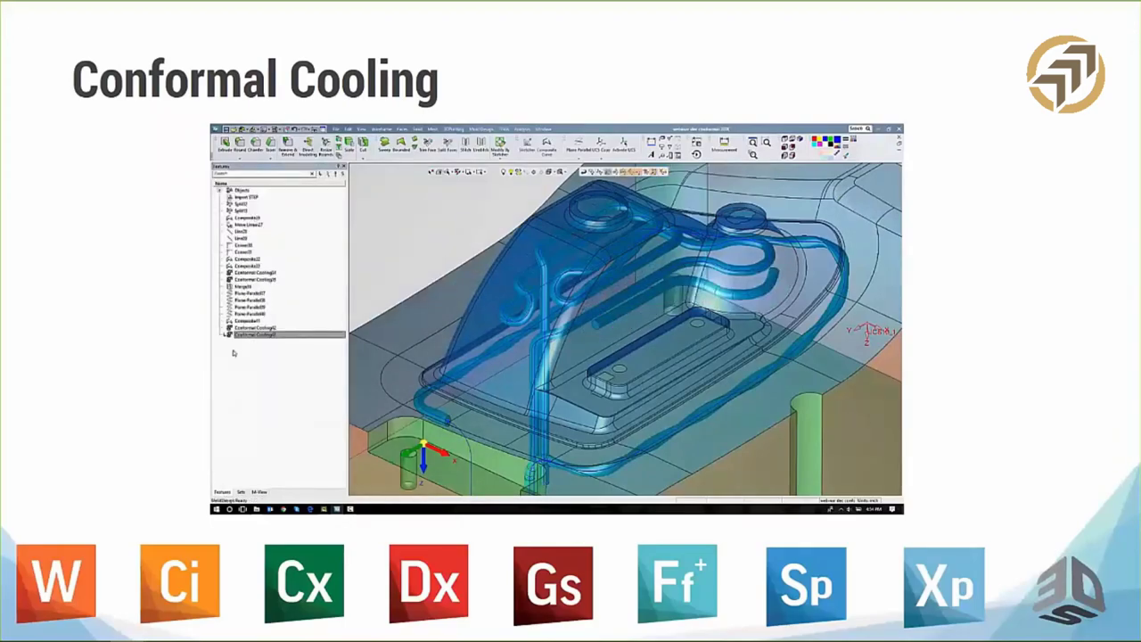
left_click(241, 492)
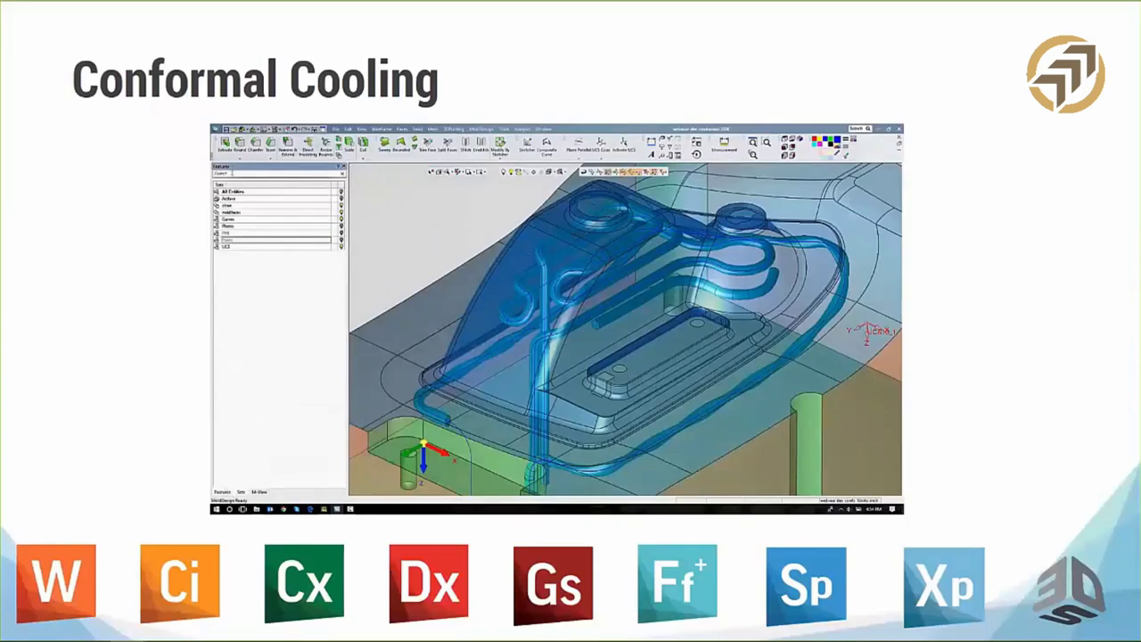